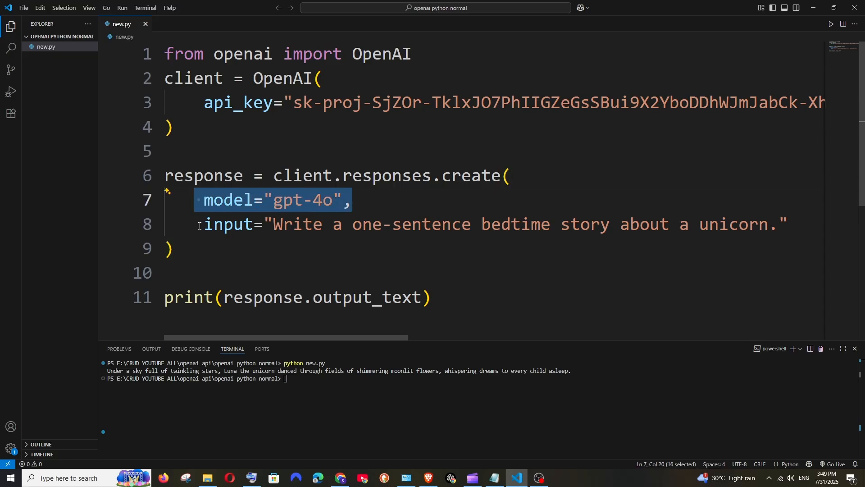
mouse_move(244, 297)
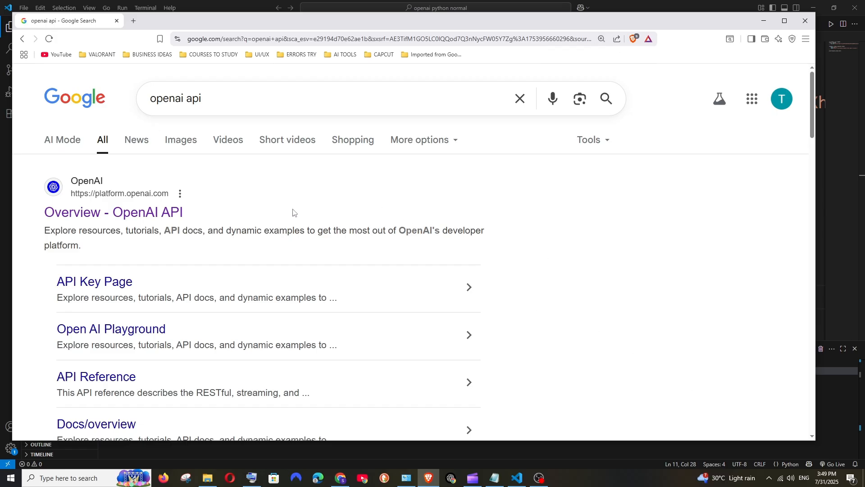
mouse_move(113, 211)
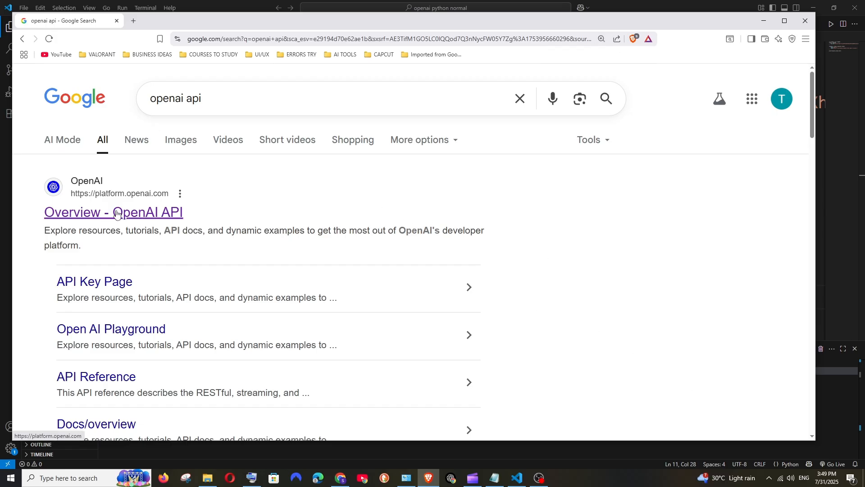
Copy the quickstart's 'Analyze image inputs' Python example from the OpenAI docs and return to VS Code.
click(113, 213)
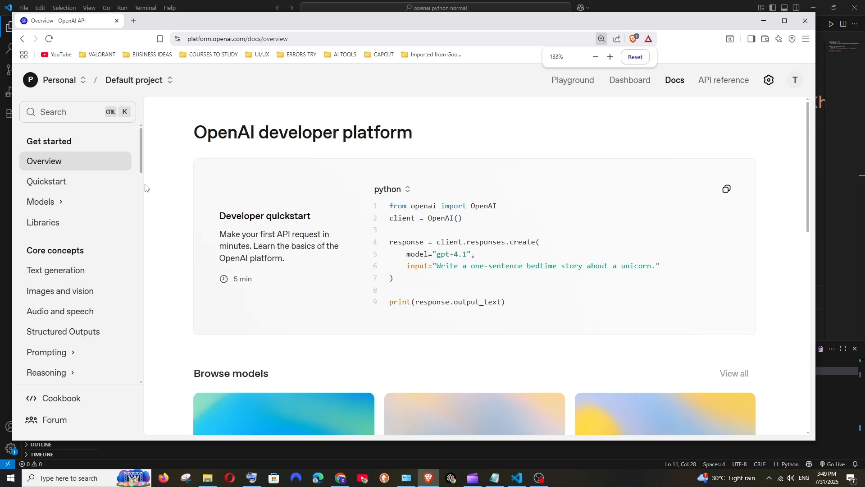
click(46, 181)
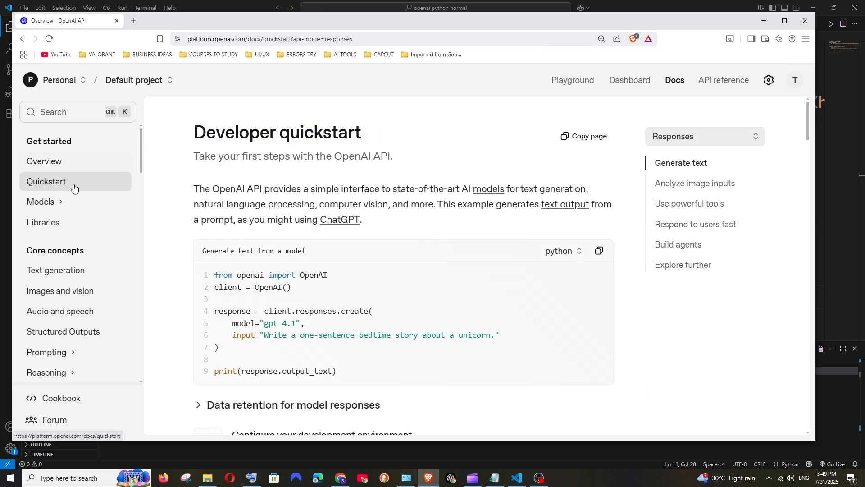
scroll(down, 3)
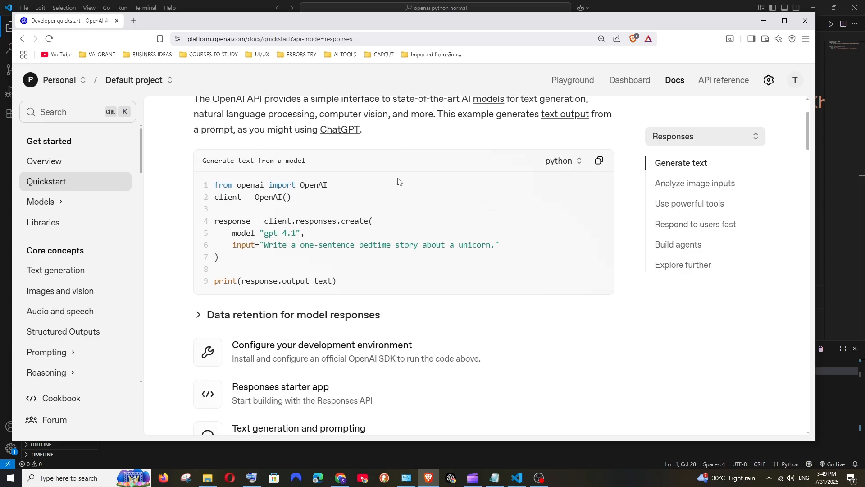
scroll(down, 3)
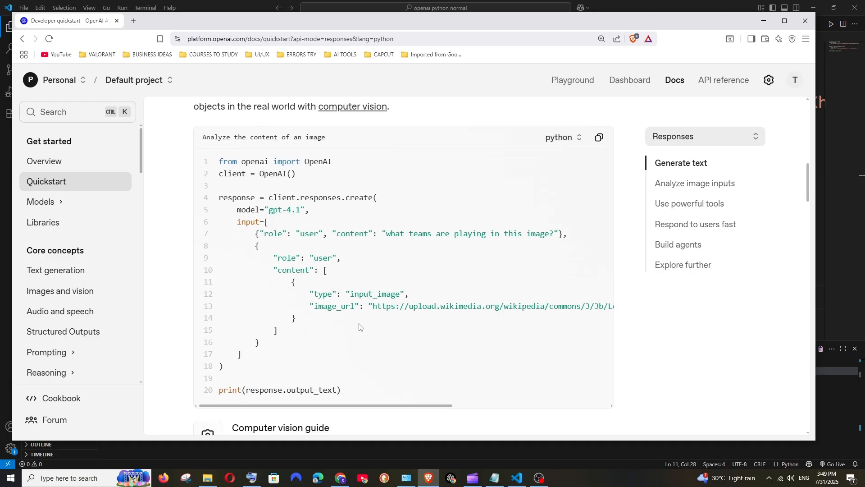
mouse_move(366, 368)
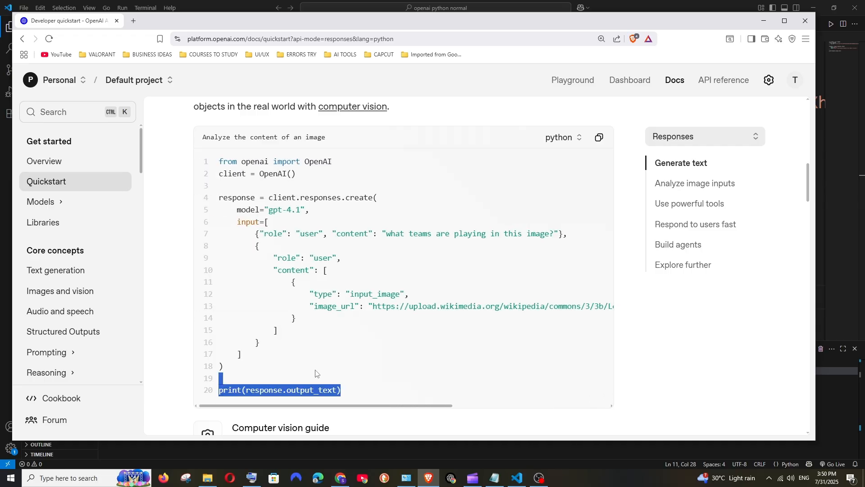
click(355, 395)
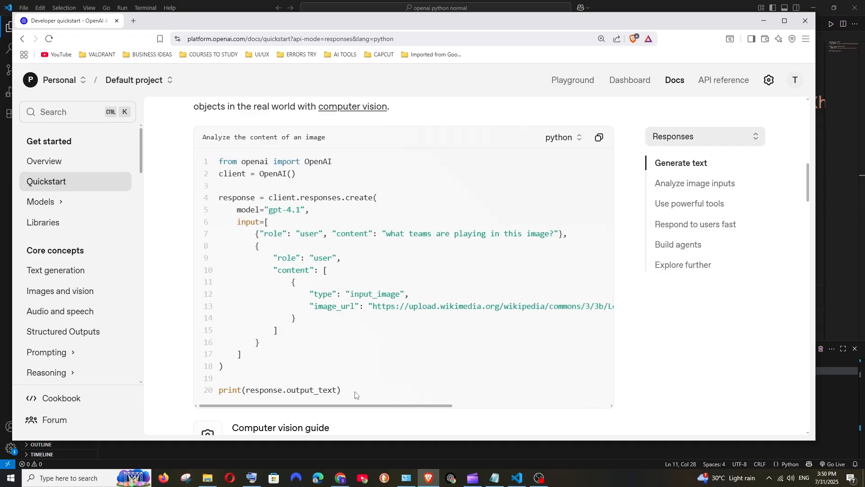
click(515, 478)
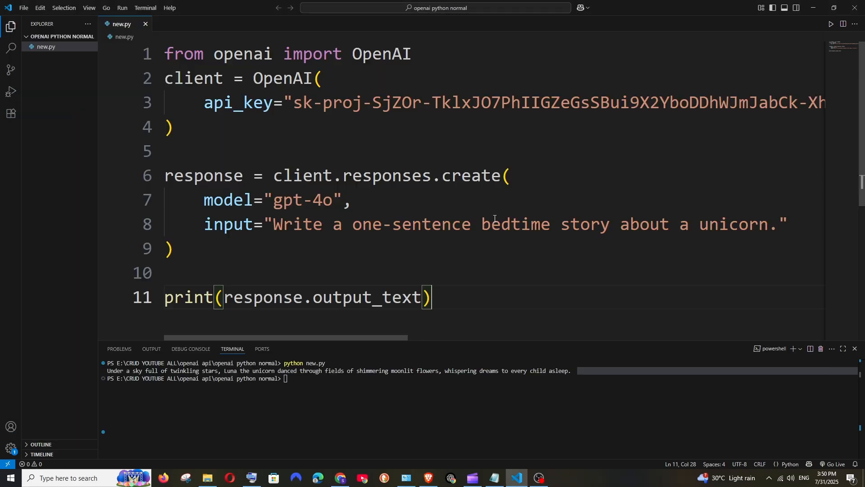
Paste the gpt-4.1 image-analysis request over the unicorn-story responses.create block in new.py.
drag(164, 176, 432, 297)
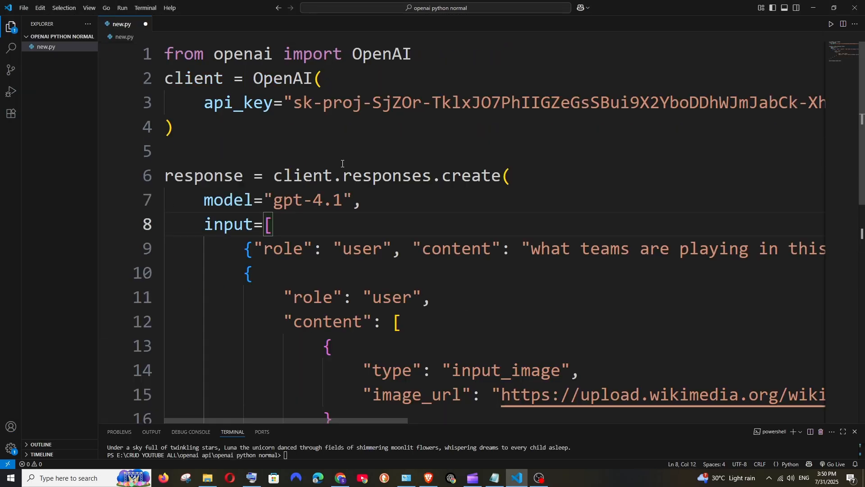
scroll(down, 3)
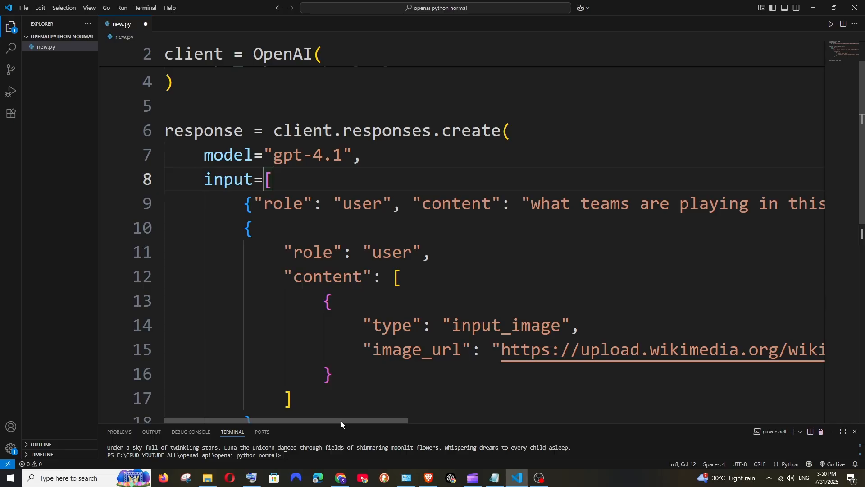
scroll(right, 3)
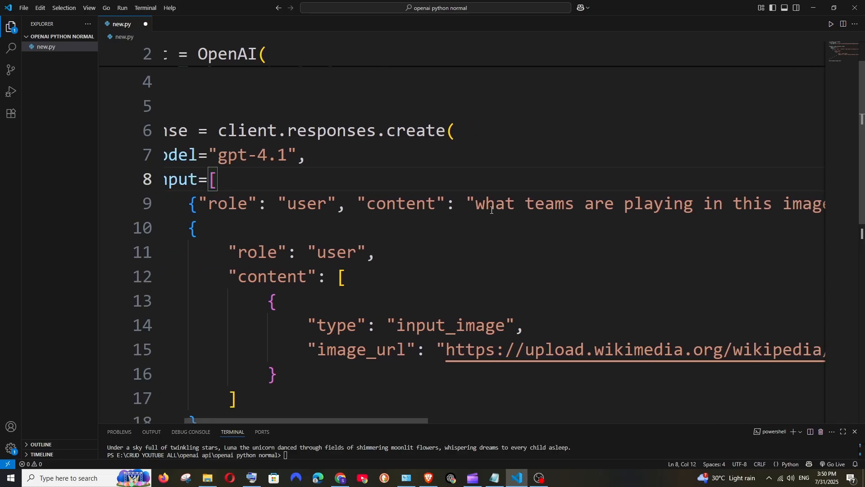
mouse_move(408, 422)
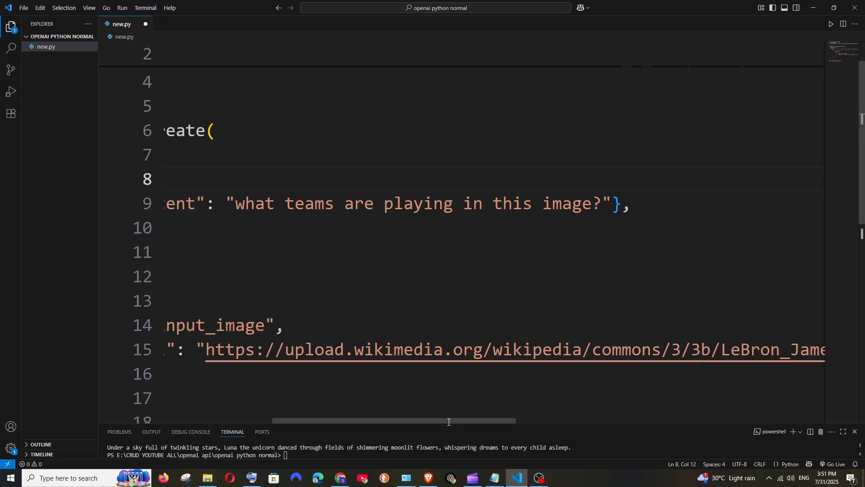
mouse_move(455, 422)
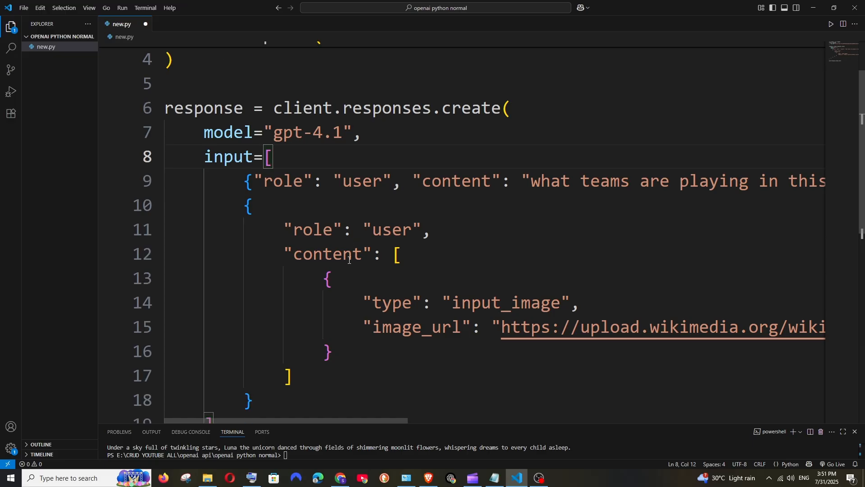
double_click(326, 255)
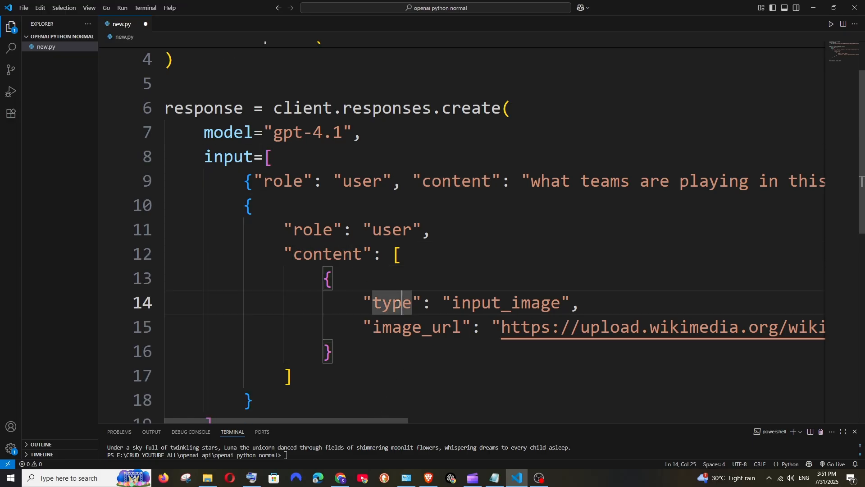
double_click(503, 303)
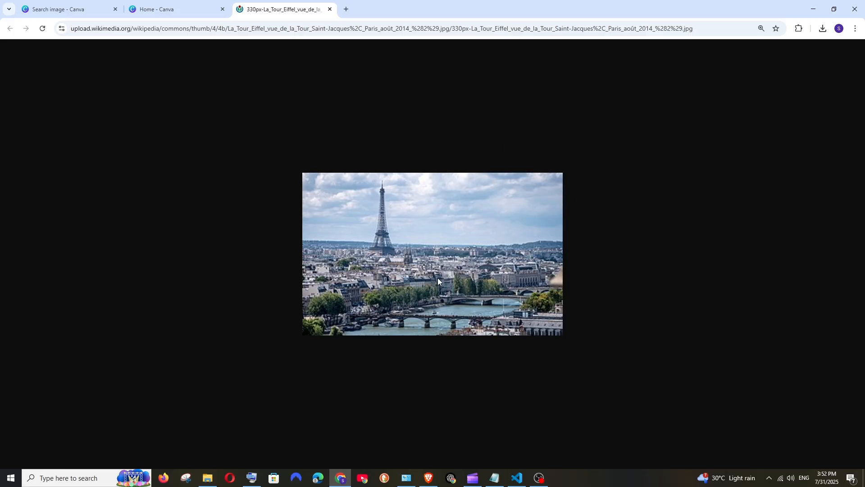
Copy the Eiffel Tower Wikimedia image's address from the browser for the image_url field.
click(375, 28)
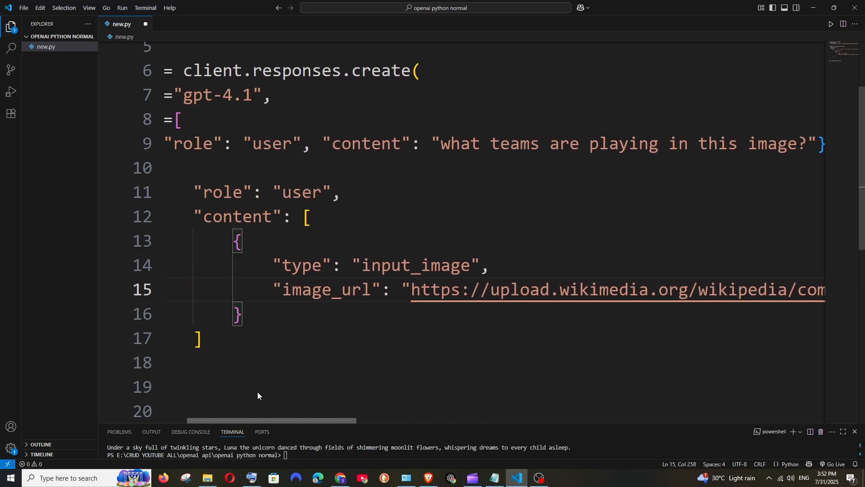
Rewrite the prompt wording to ask 'what is the name of the river'.
scroll(right, 3)
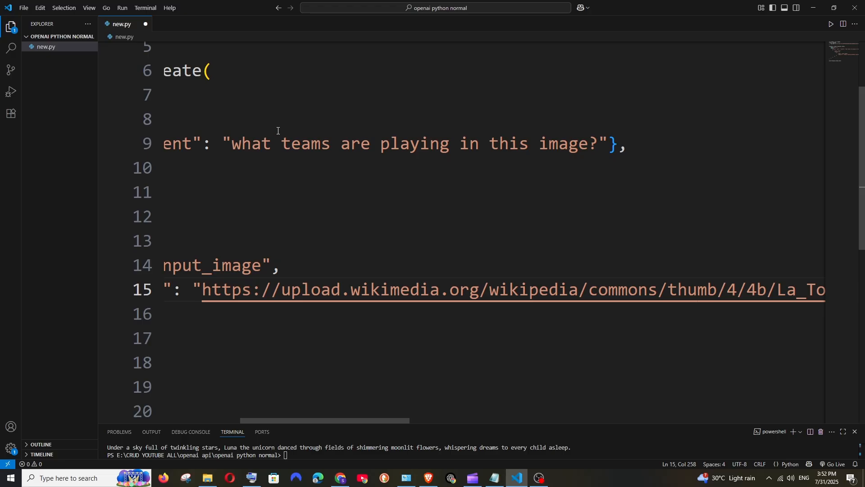
drag(281, 143, 587, 143)
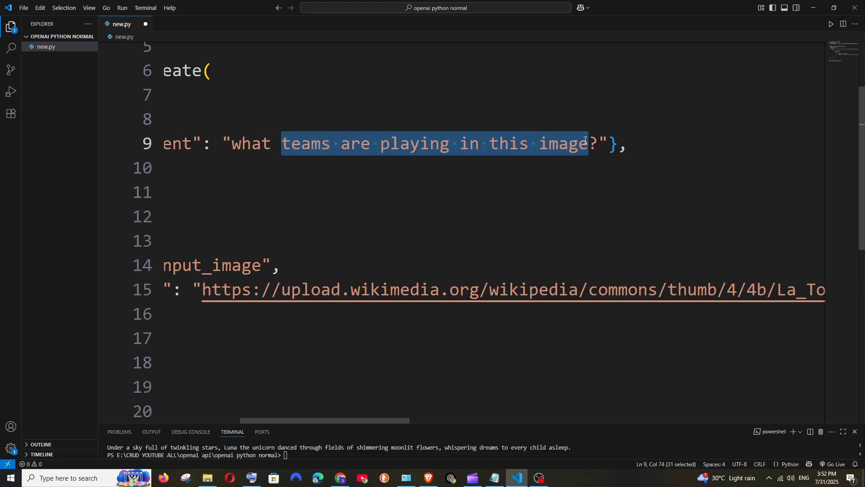
text(is the name of ?"},)
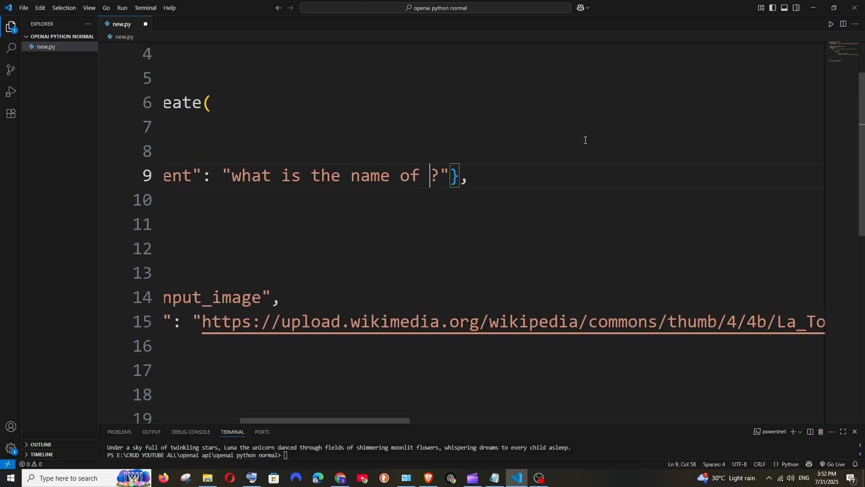
text(the river)
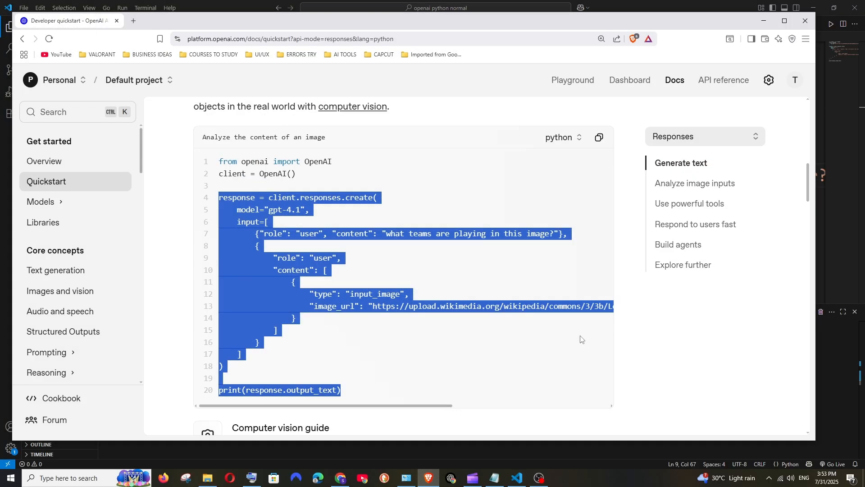
Go to the Images and vision guide and scroll down to its image-input code examples.
click(546, 301)
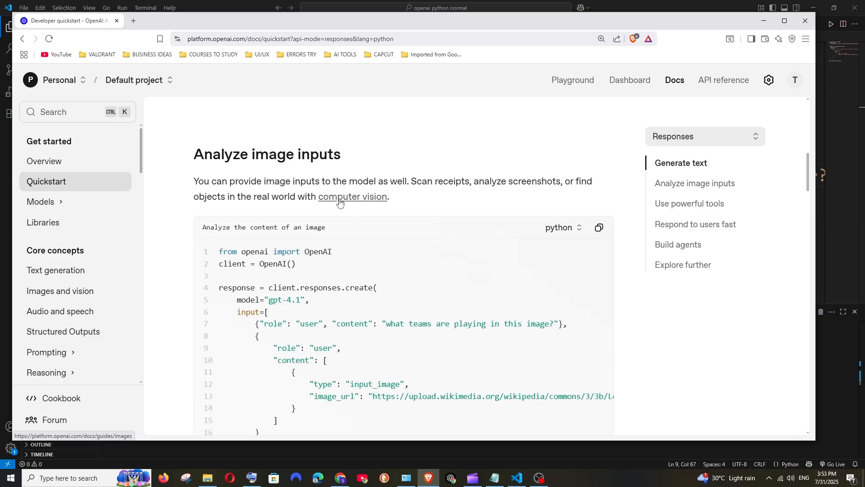
click(352, 196)
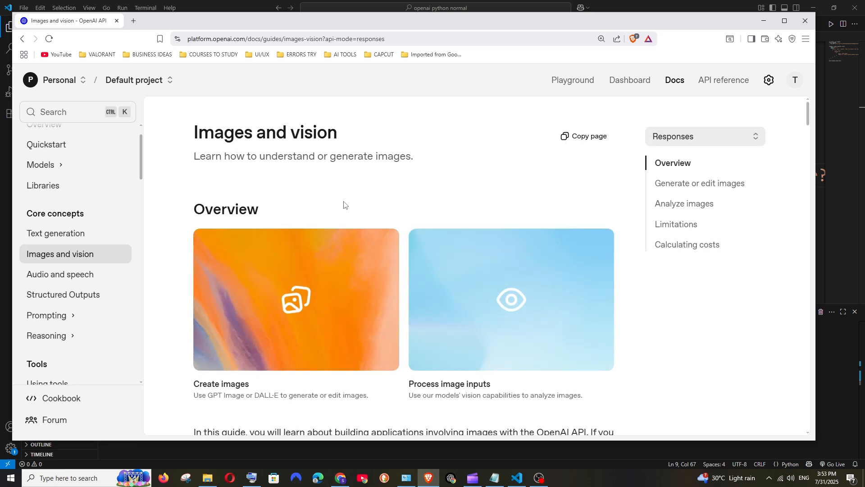
drag(195, 131, 309, 131)
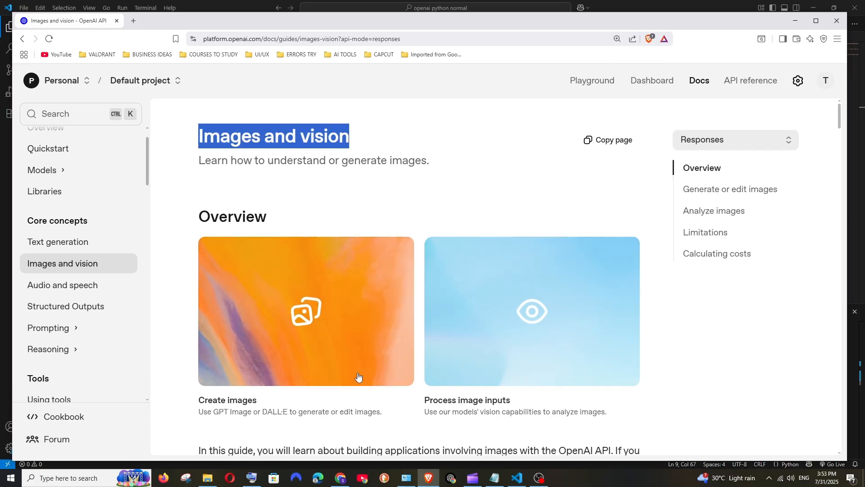
scroll(down, 3)
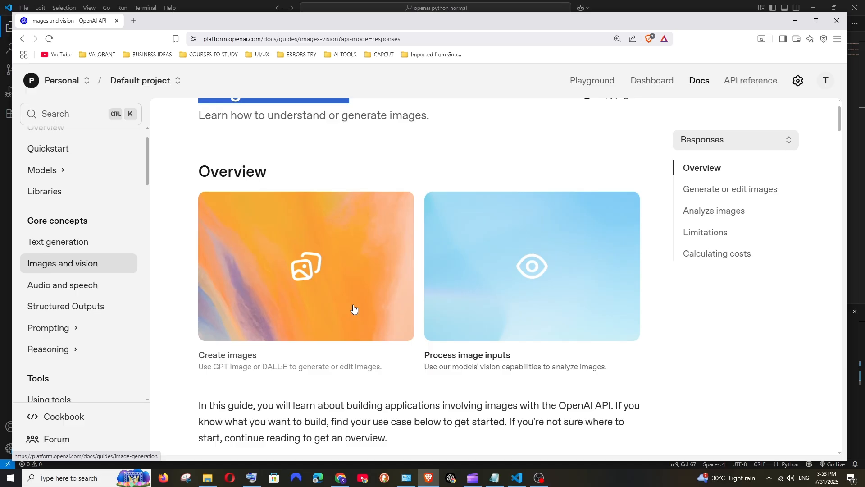
mouse_move(332, 288)
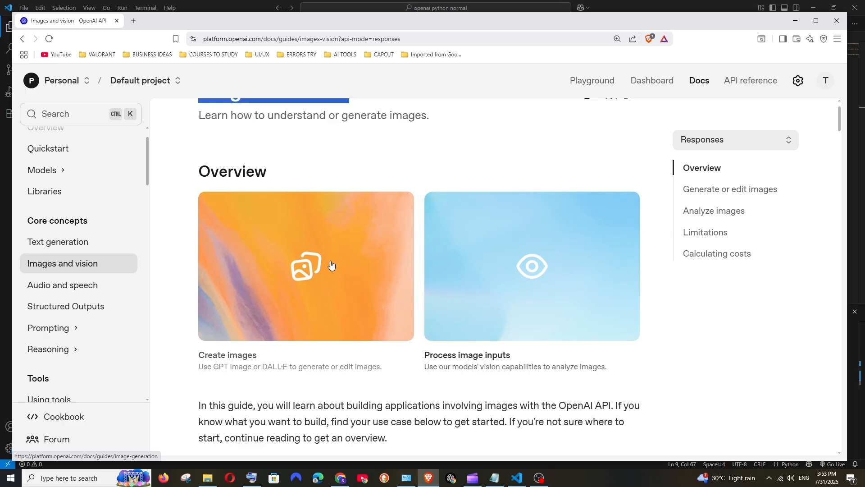
mouse_move(457, 370)
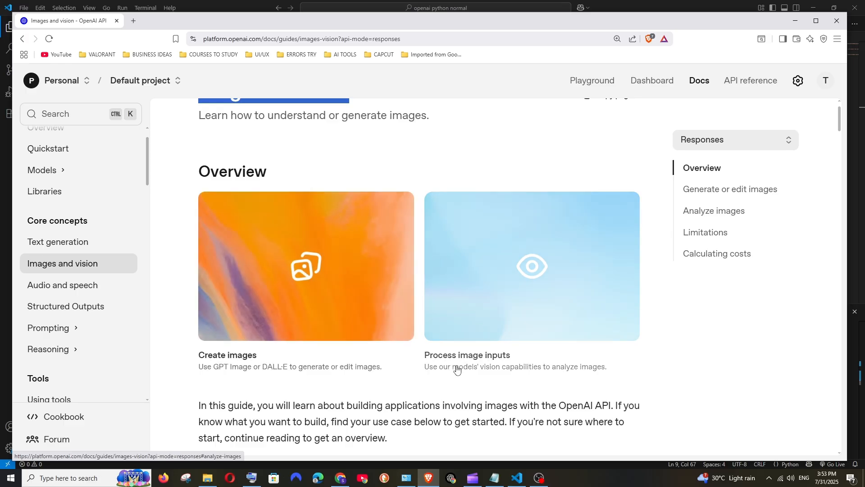
scroll(down, 3)
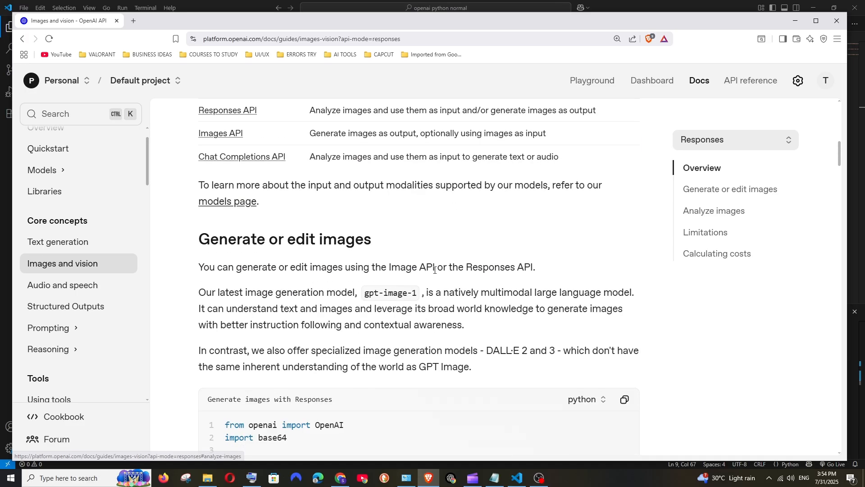
scroll(down, 3)
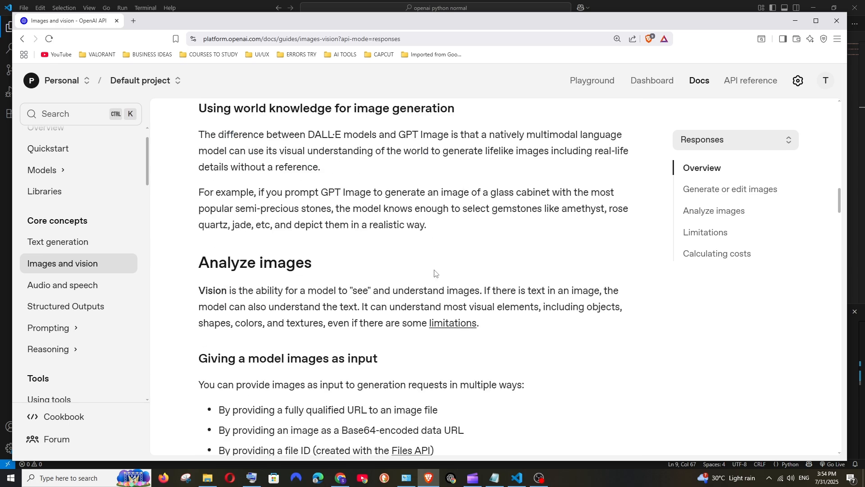
scroll(down, 3)
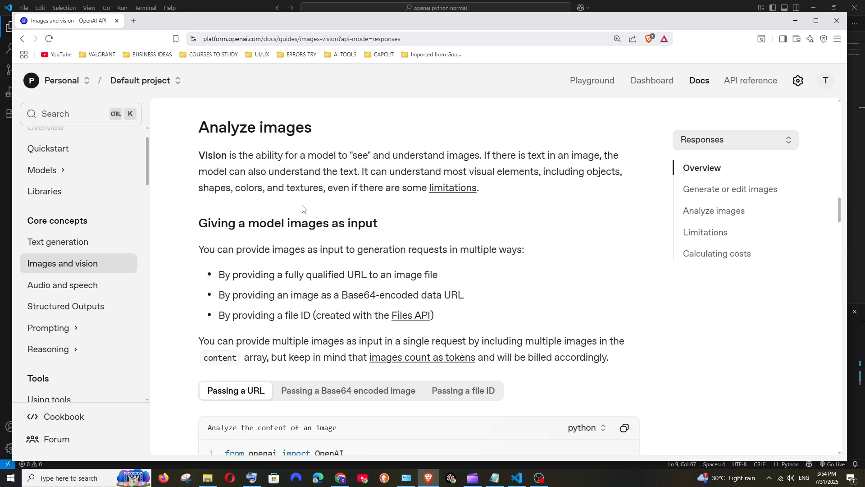
scroll(down, 3)
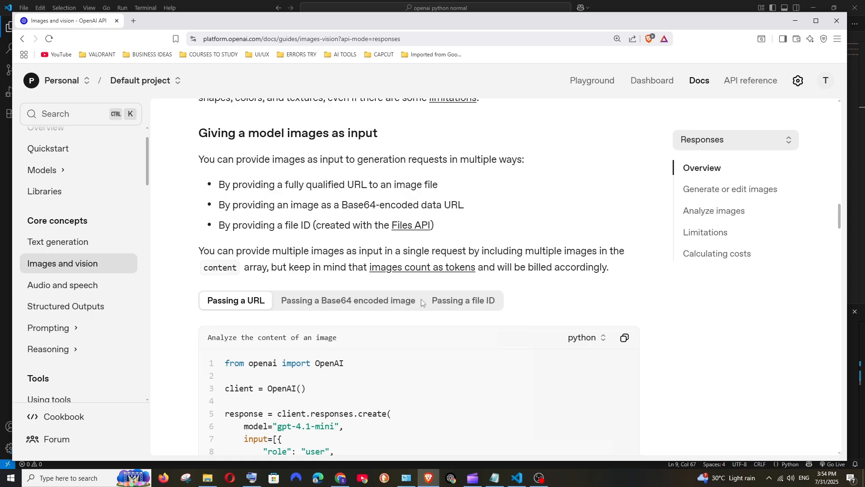
scroll(down, 3)
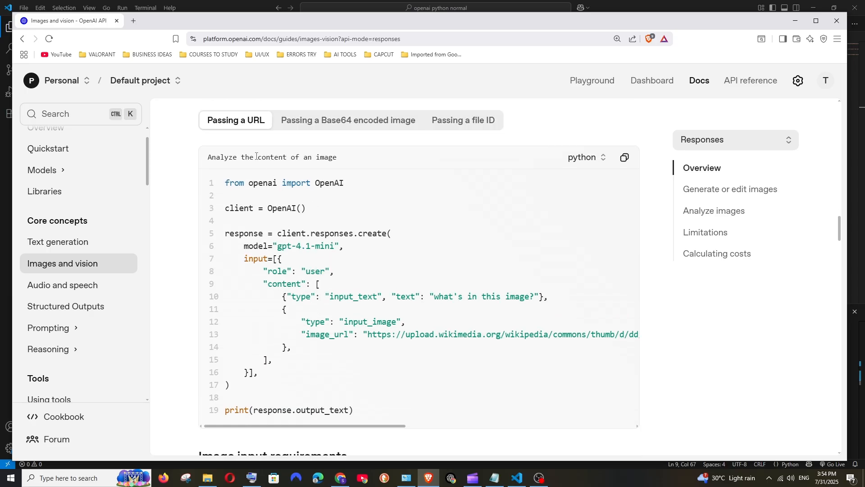
scroll(down, 3)
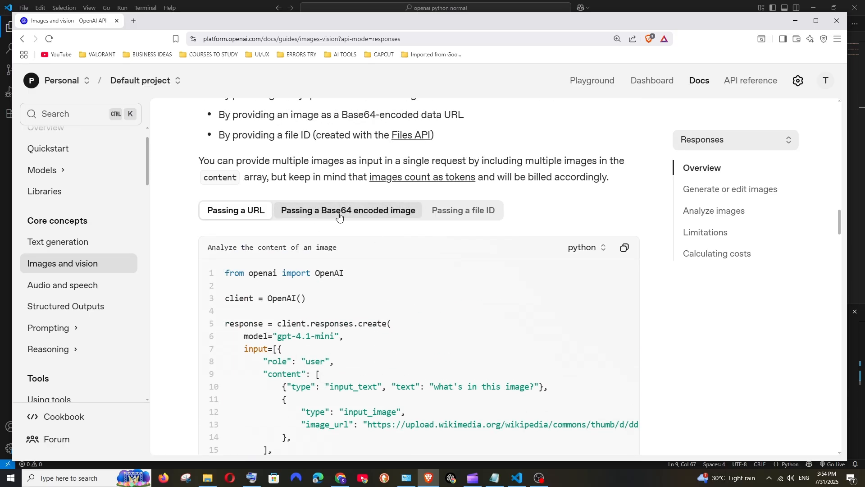
Read the 'Passing a Base64 encoded image' example, then the image size limits and cost calculation.
click(348, 210)
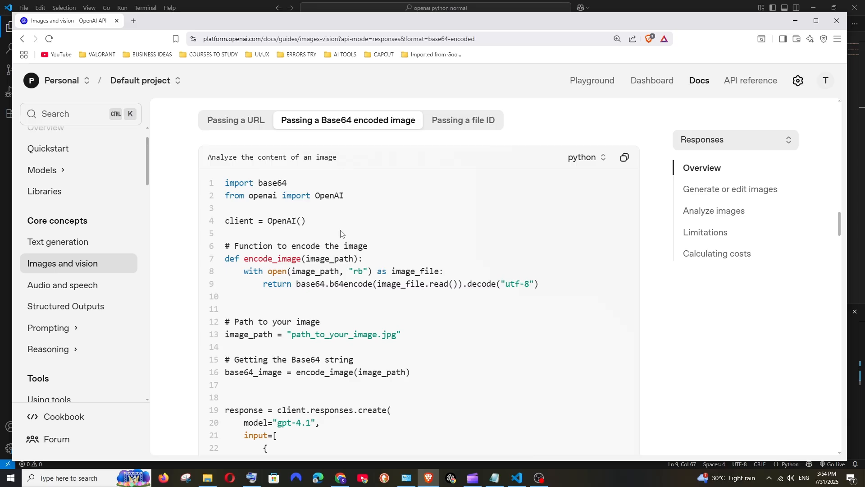
scroll(down, 3)
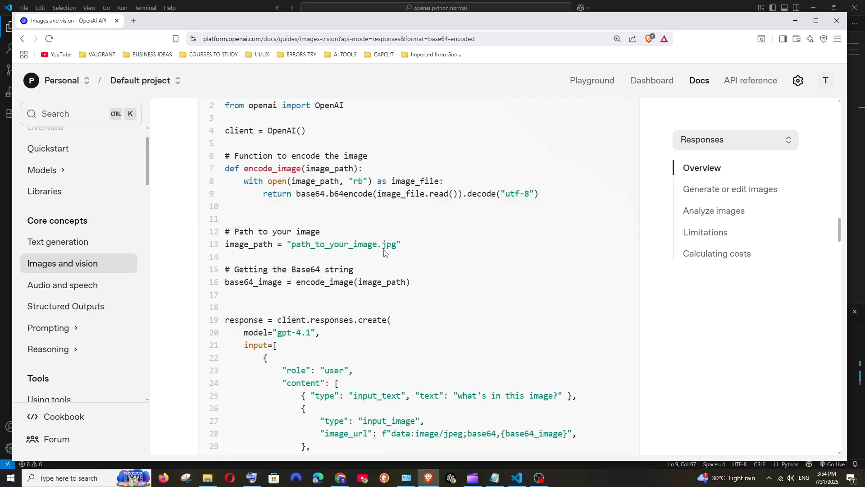
scroll(down, 3)
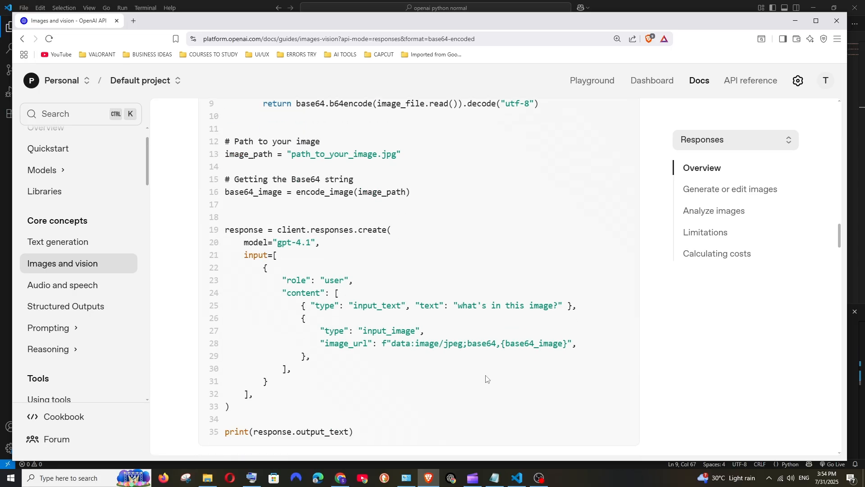
double_click(538, 342)
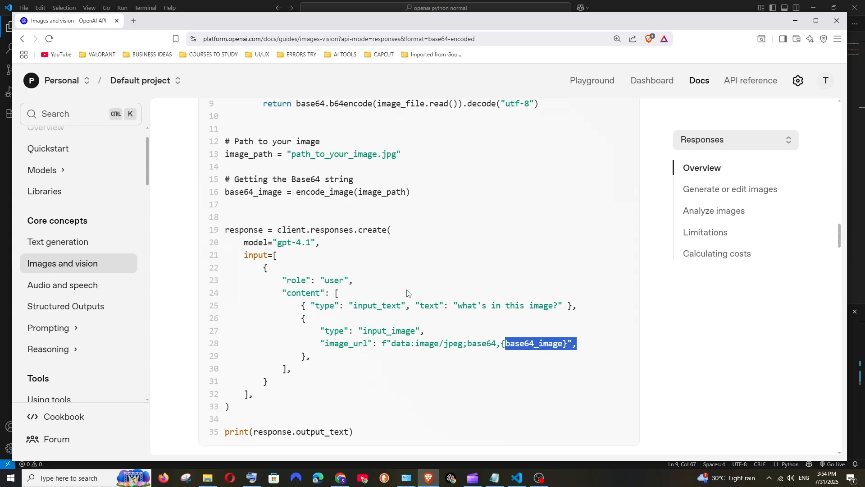
scroll(down, 3)
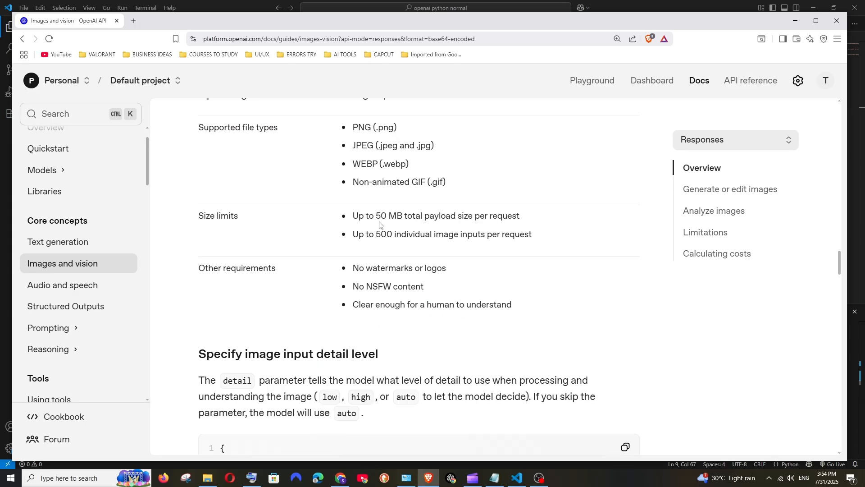
scroll(up, 3)
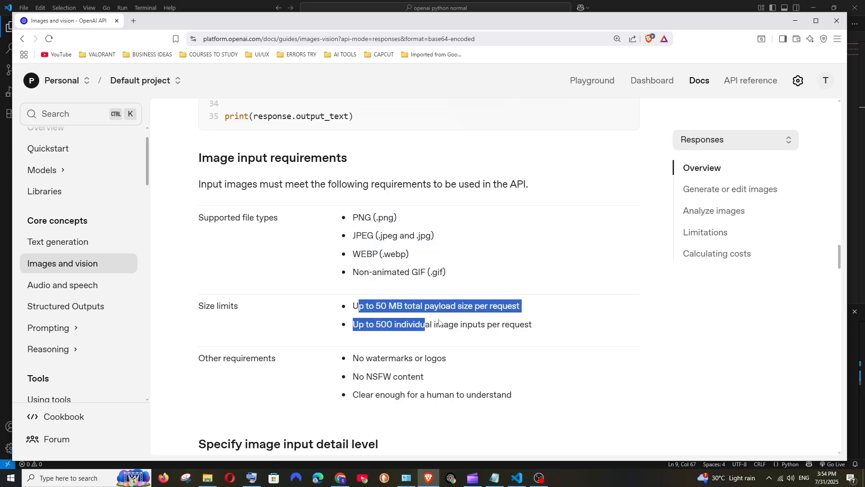
scroll(down, 3)
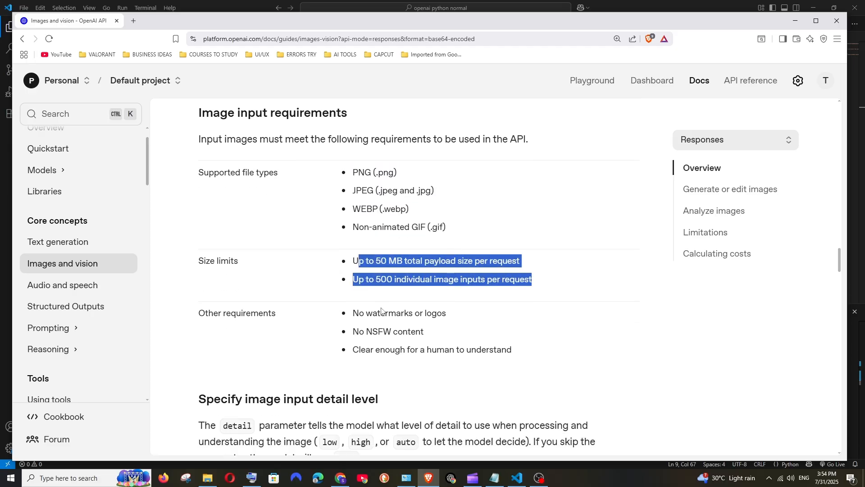
click(445, 334)
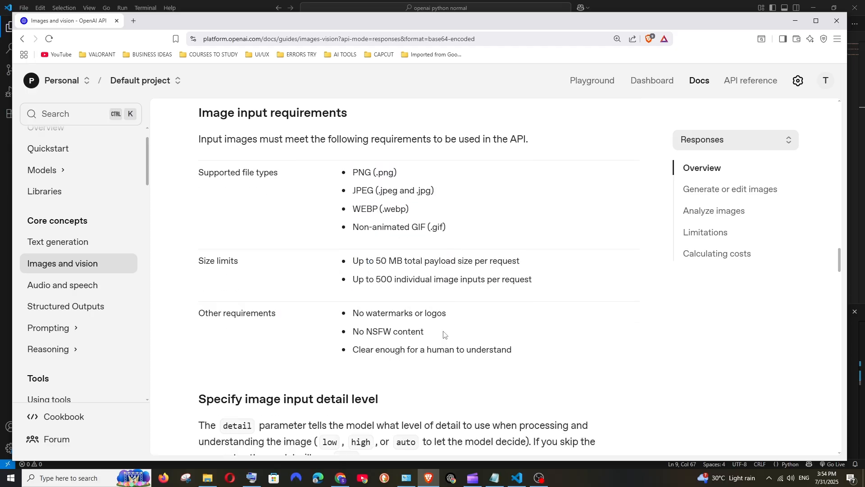
scroll(down, 3)
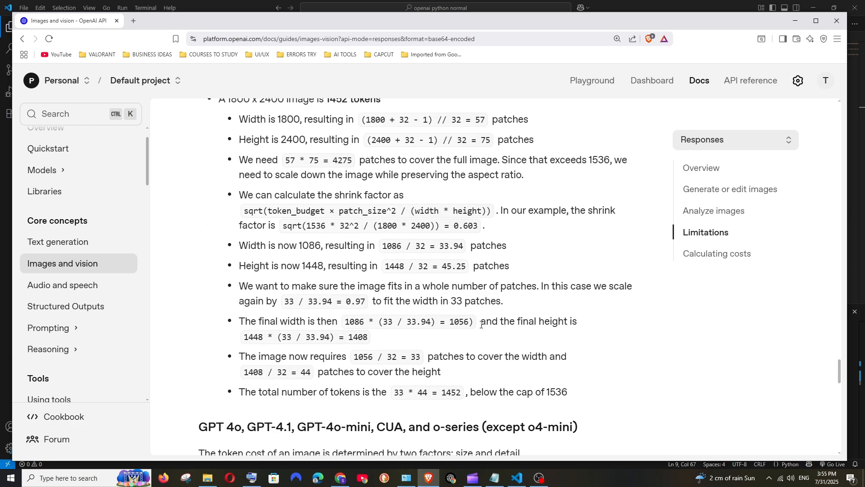
scroll(down, 3)
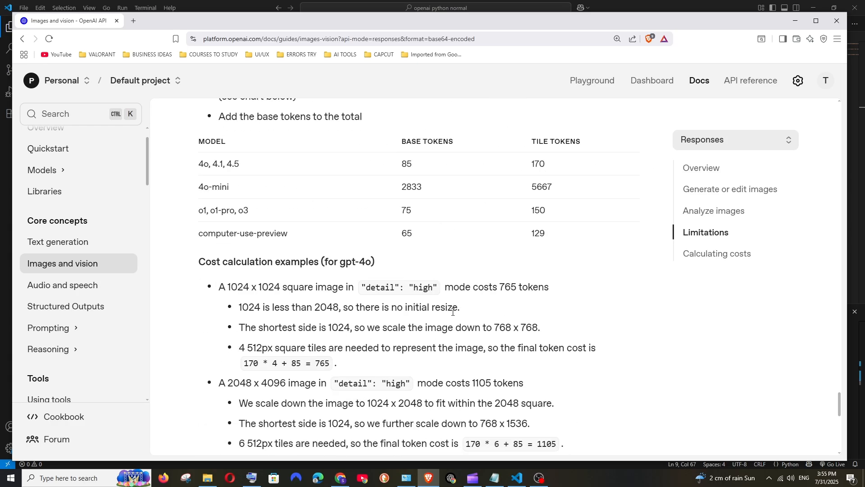
scroll(down, 3)
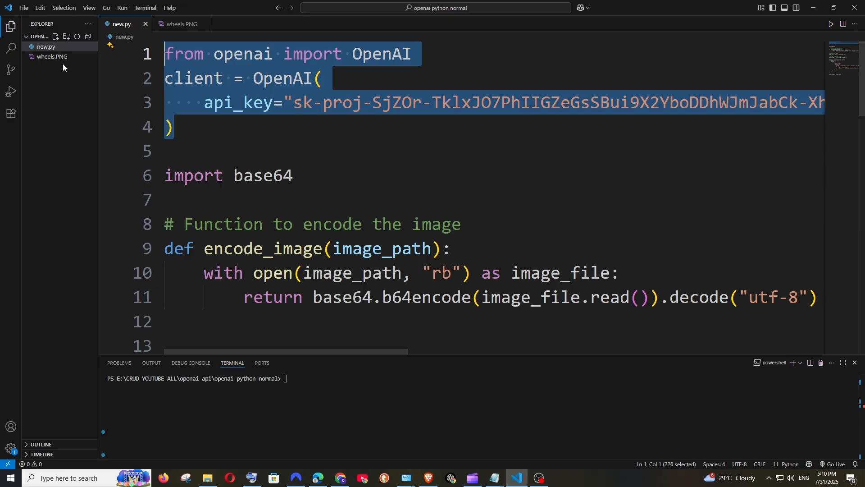
Preview wheels.PNG, the many-wheeled car, from the Explorer and return to new.py.
click(53, 55)
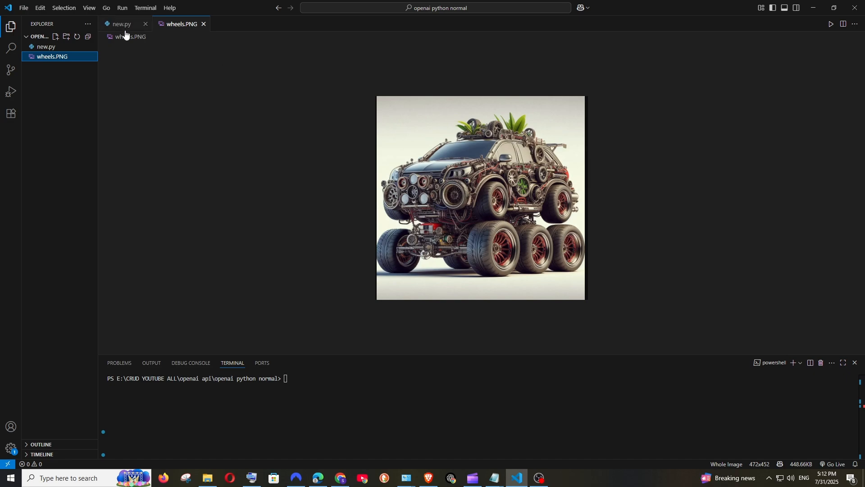
click(121, 23)
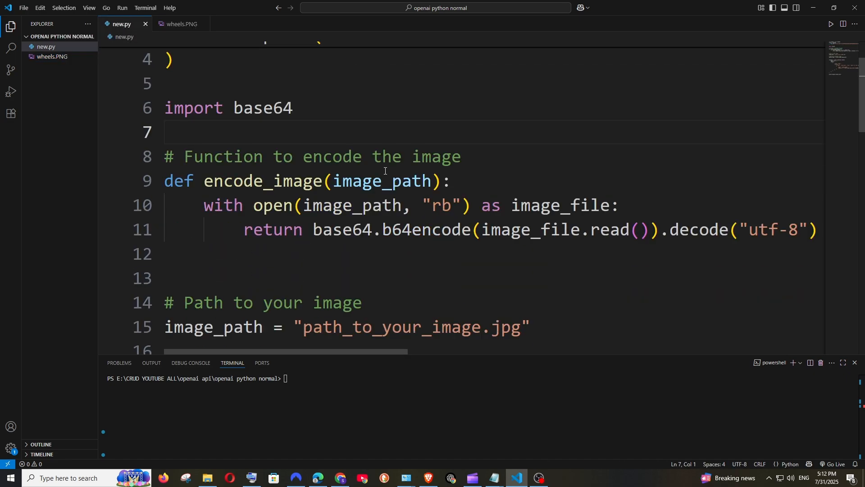
Point the script at wheels.png as image/png data and ask 'how many wheels in this image?'.
scroll(down, 3)
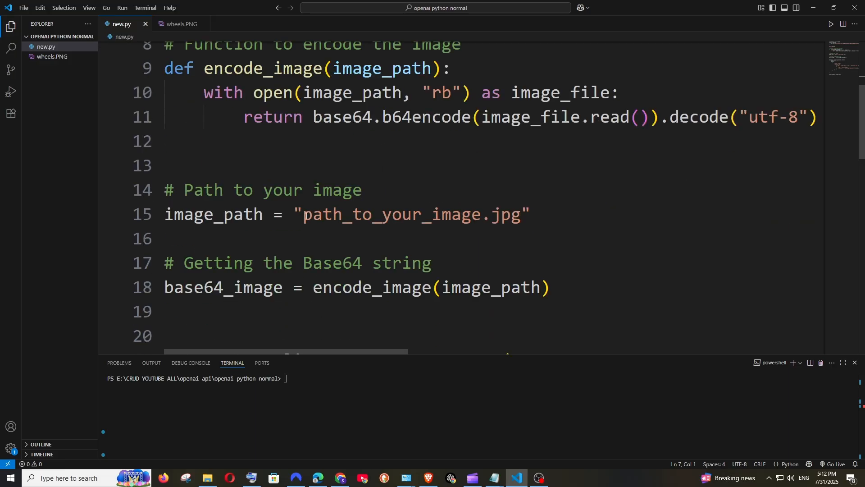
double_click(392, 214)
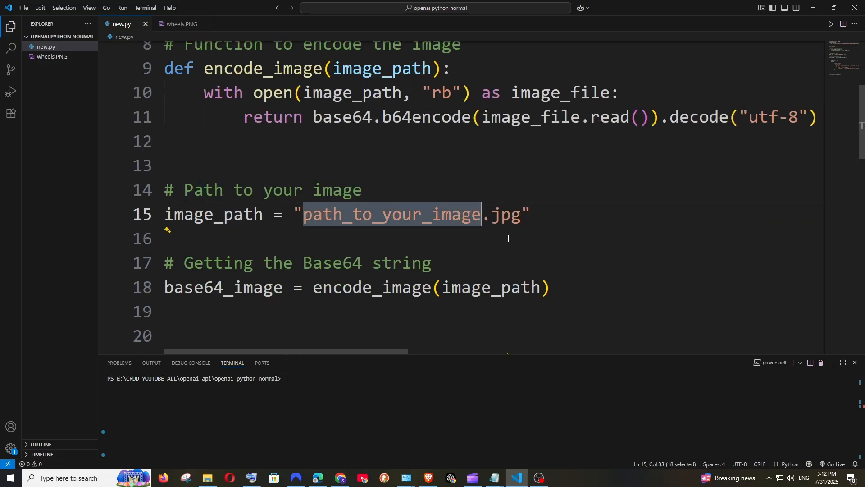
text(wh)
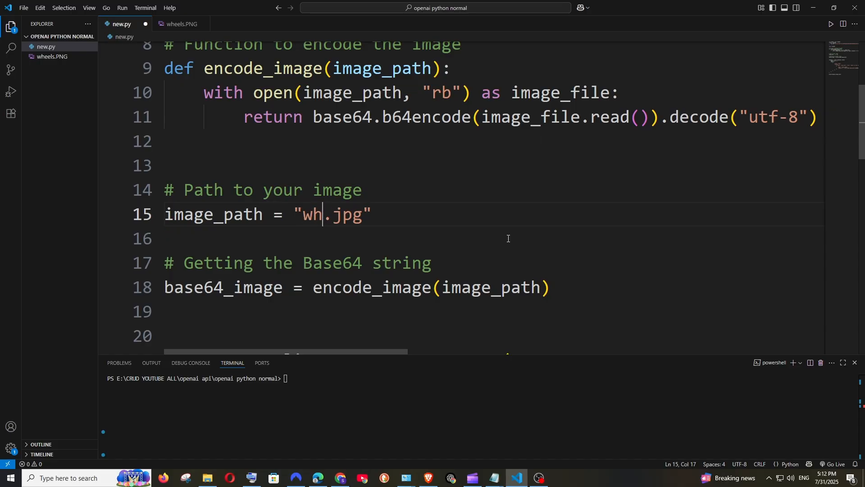
text(eels)
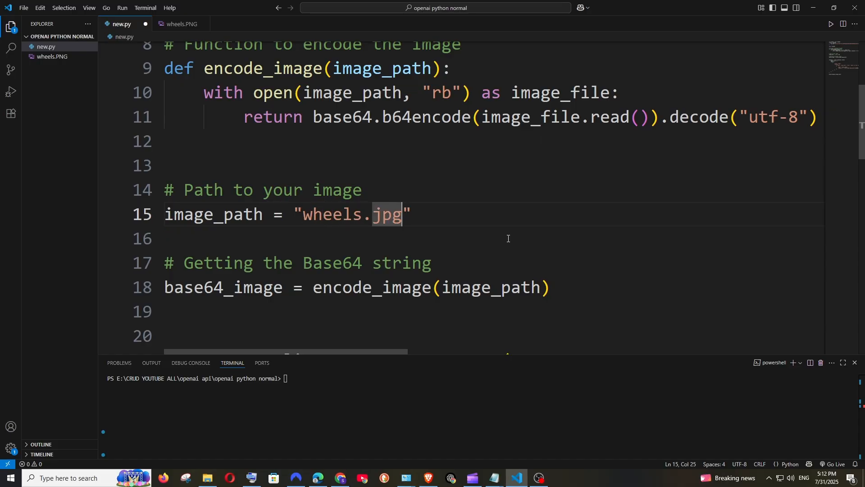
text(png)
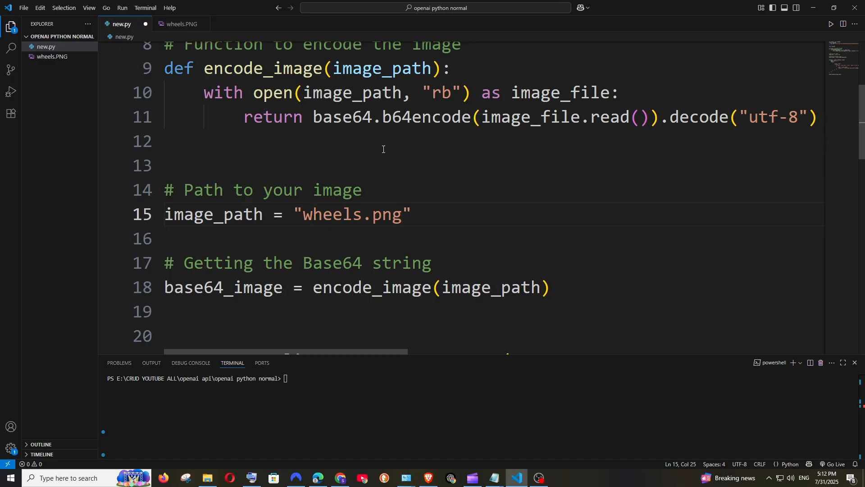
scroll(down, 3)
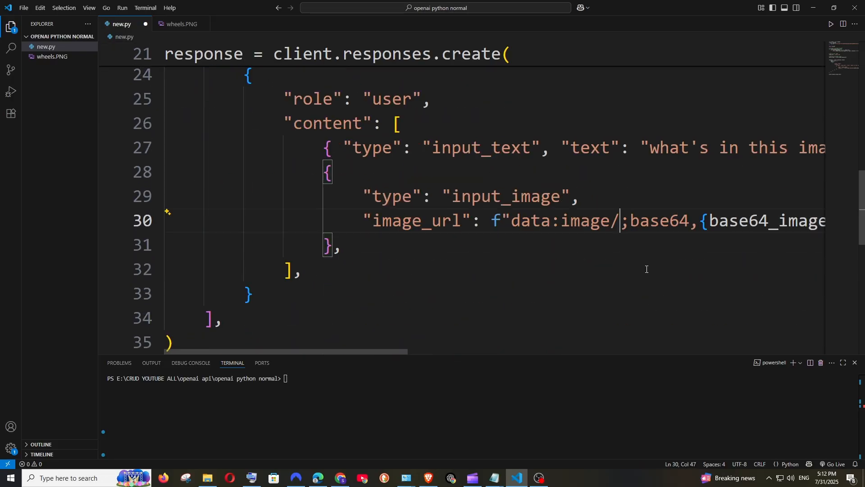
text(png)
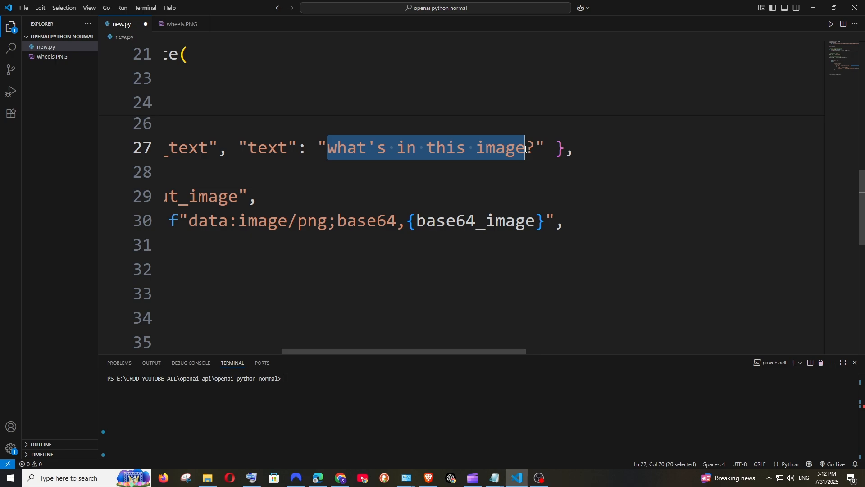
text(how many wheel)
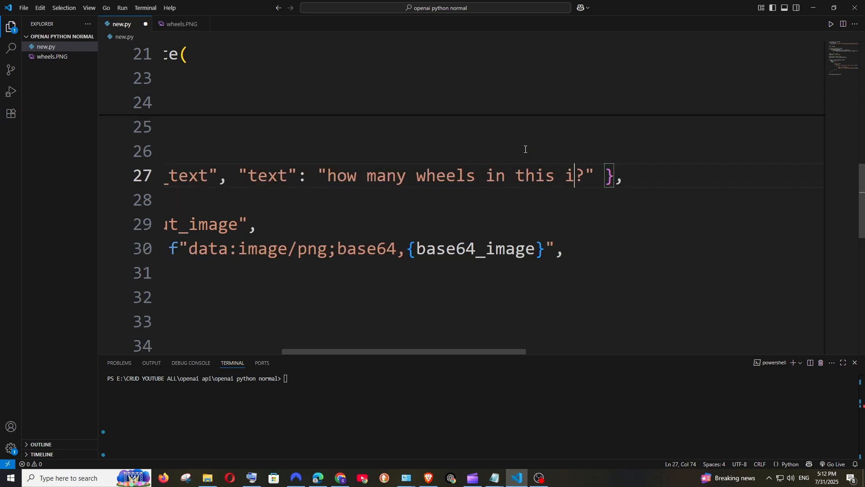
text(mage)
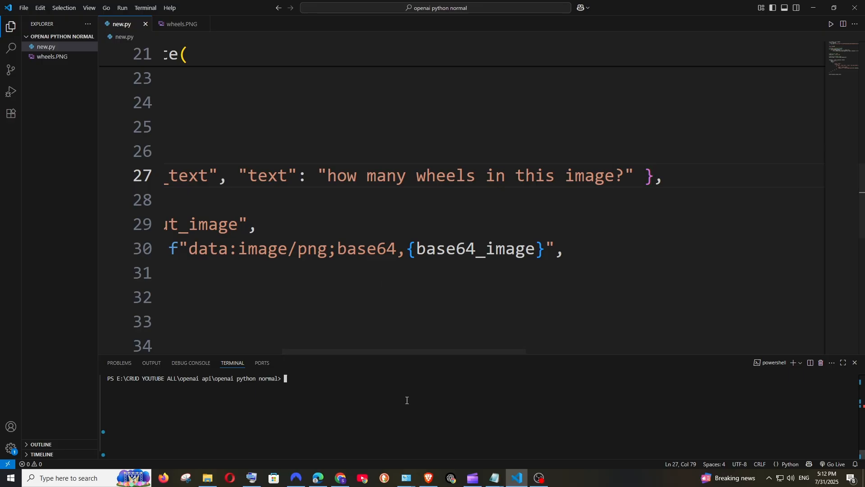
Run python new.py, get the 'at least 21 wheels' answer, and check it against wheels.PNG.
text(python new.py)
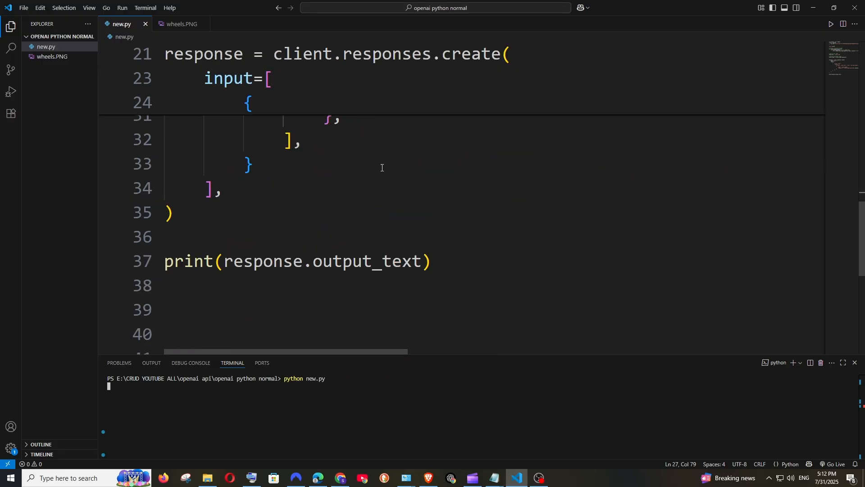
click(178, 24)
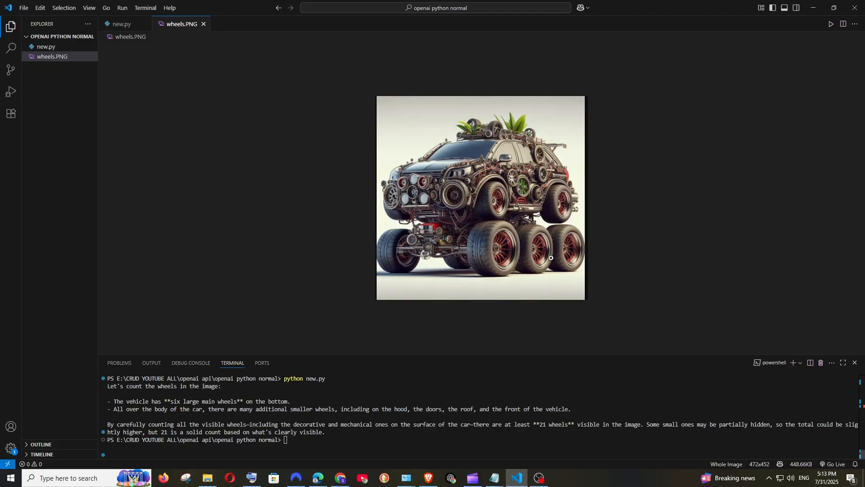
click(122, 24)
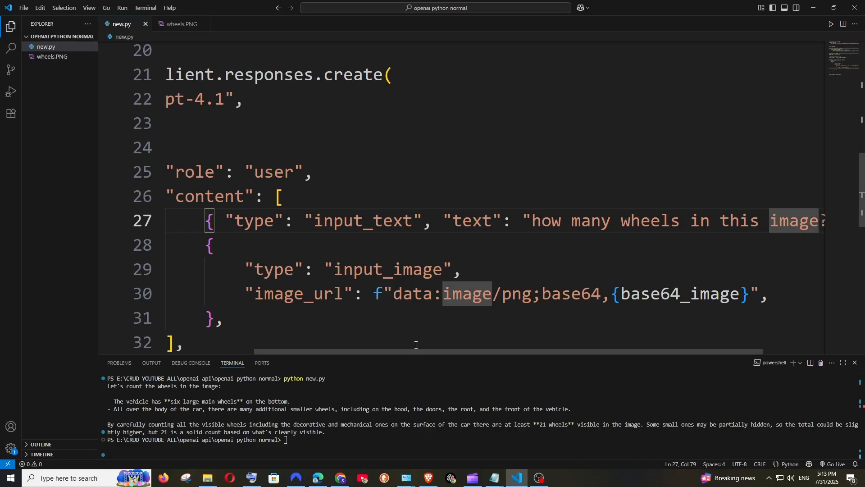
click(427, 478)
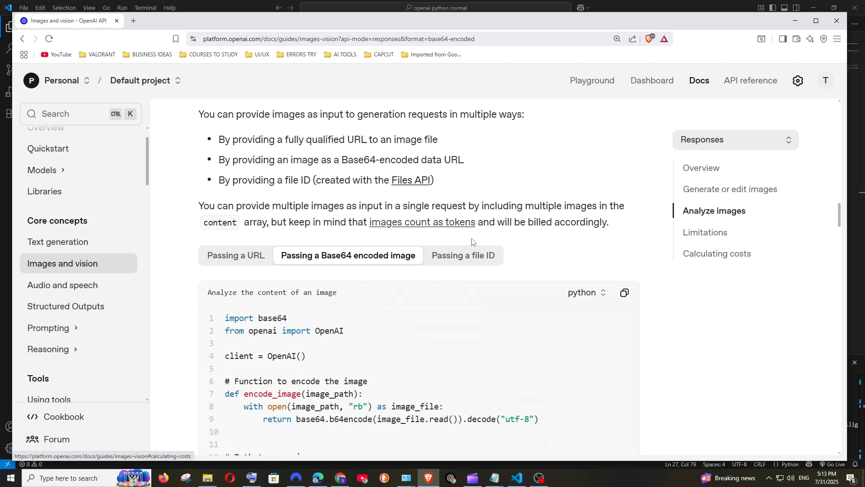
Look over the 'Passing a file ID' example and the image detail-level section, then back to new.py.
click(463, 256)
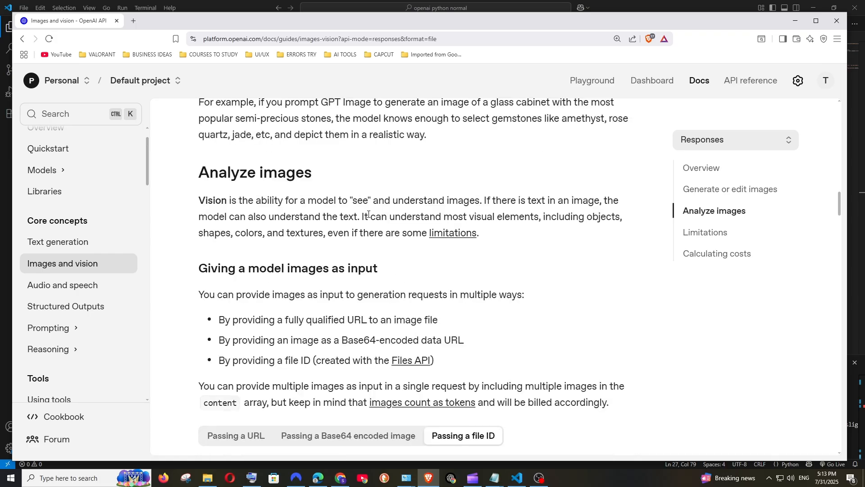
scroll(down, 3)
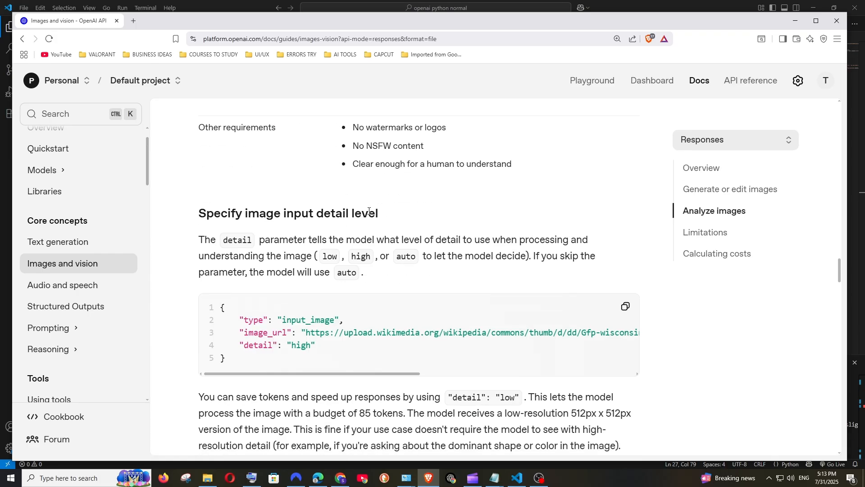
scroll(down, 3)
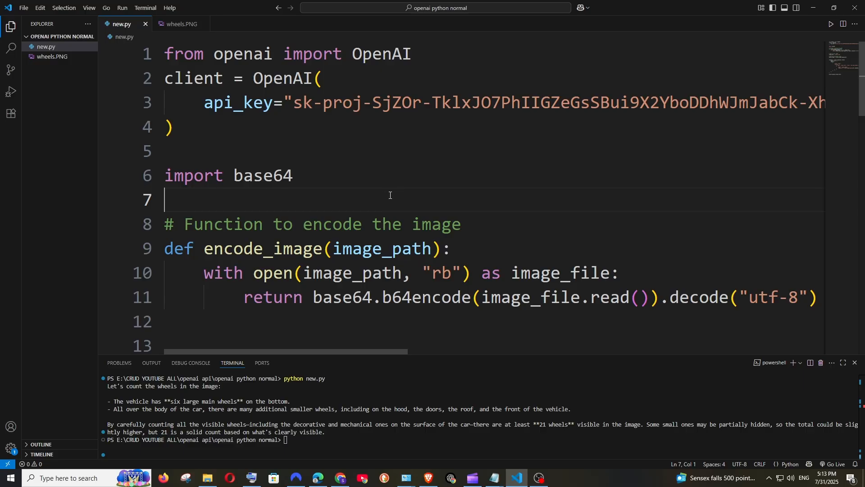
scroll(down, 3)
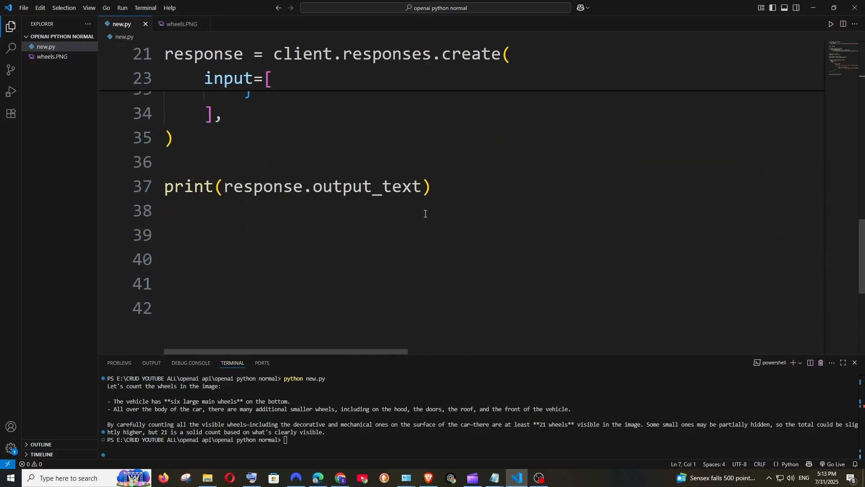